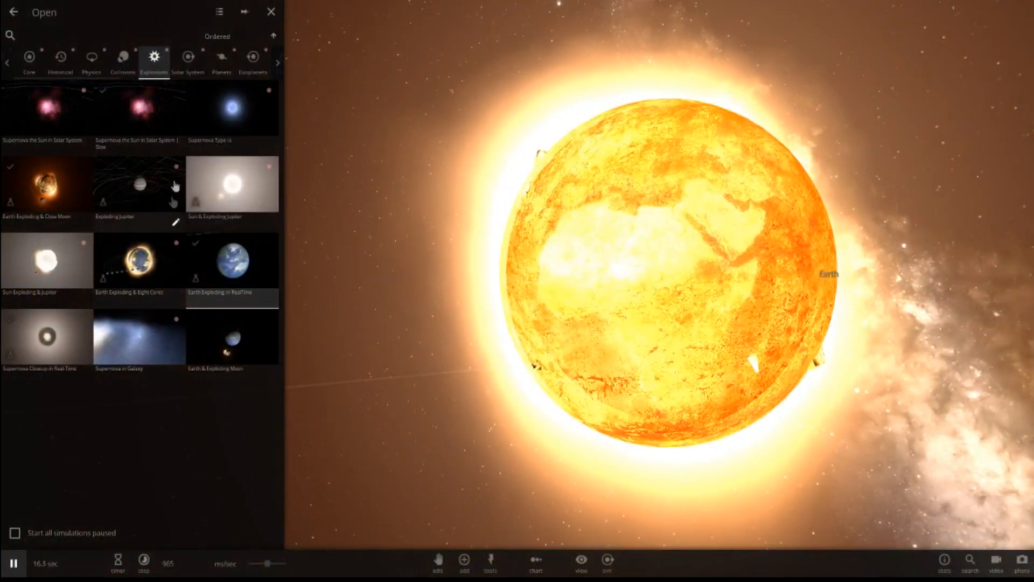
Browse the Solar System, Exoplanets and Collisions presets and load Mars Collision
click(187, 56)
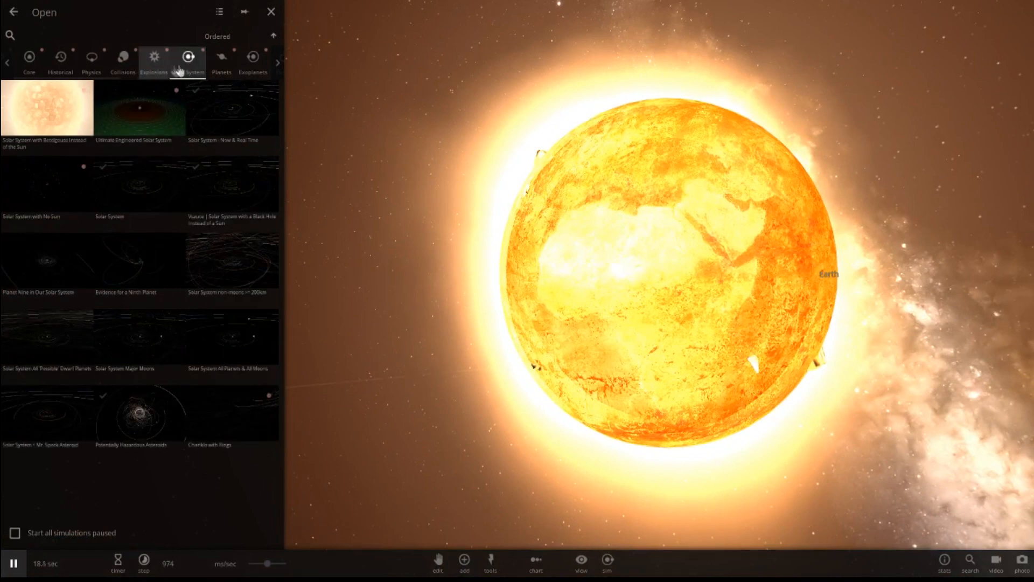
click(252, 56)
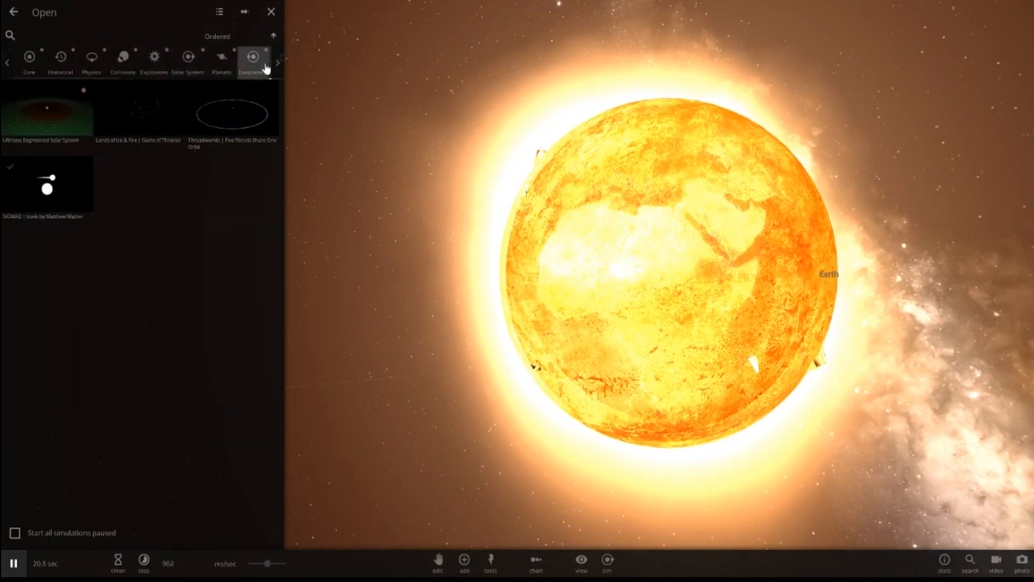
click(123, 57)
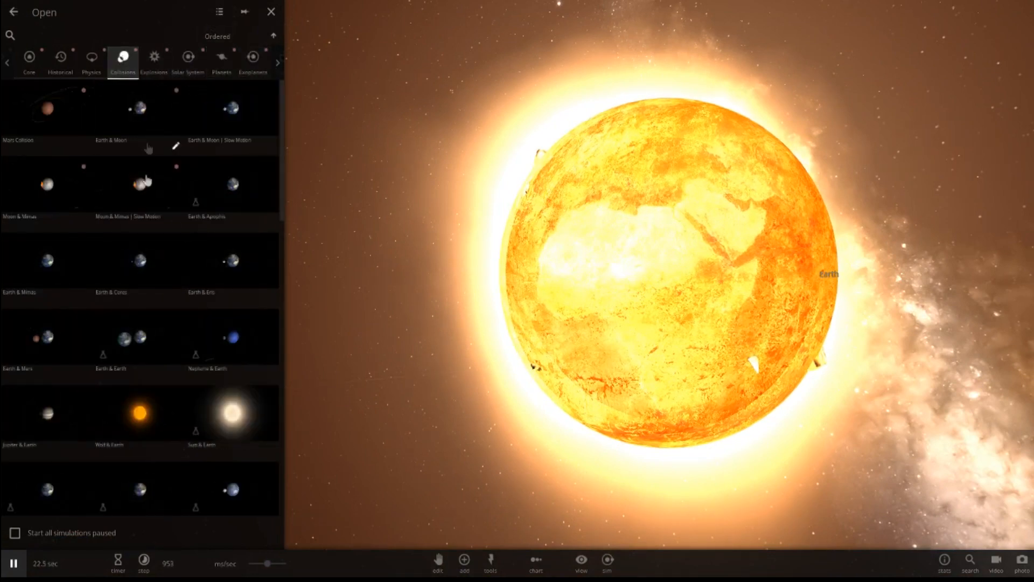
click(267, 13)
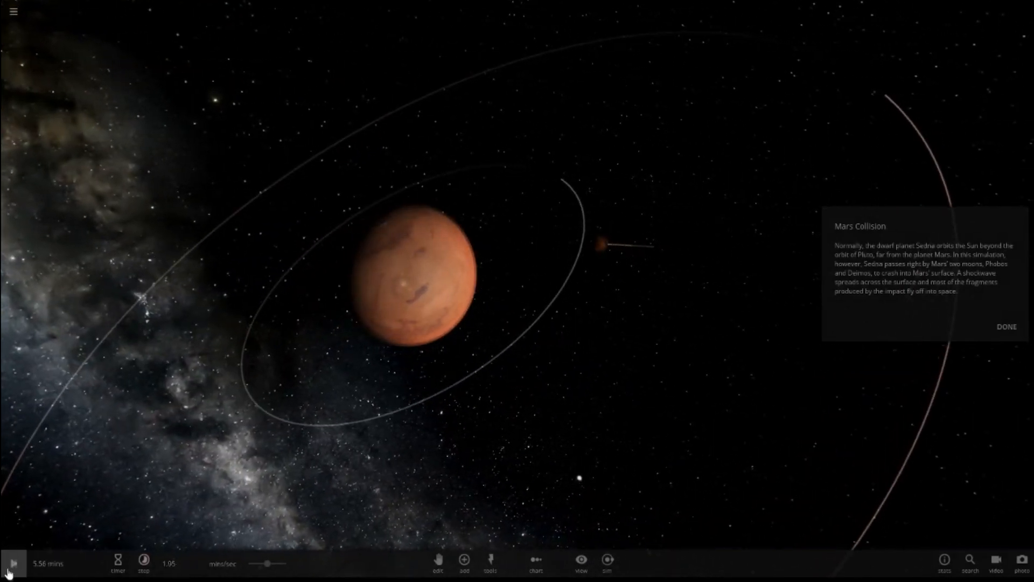
Dismiss the scenario description, select Mars and start the simulation running
click(1006, 327)
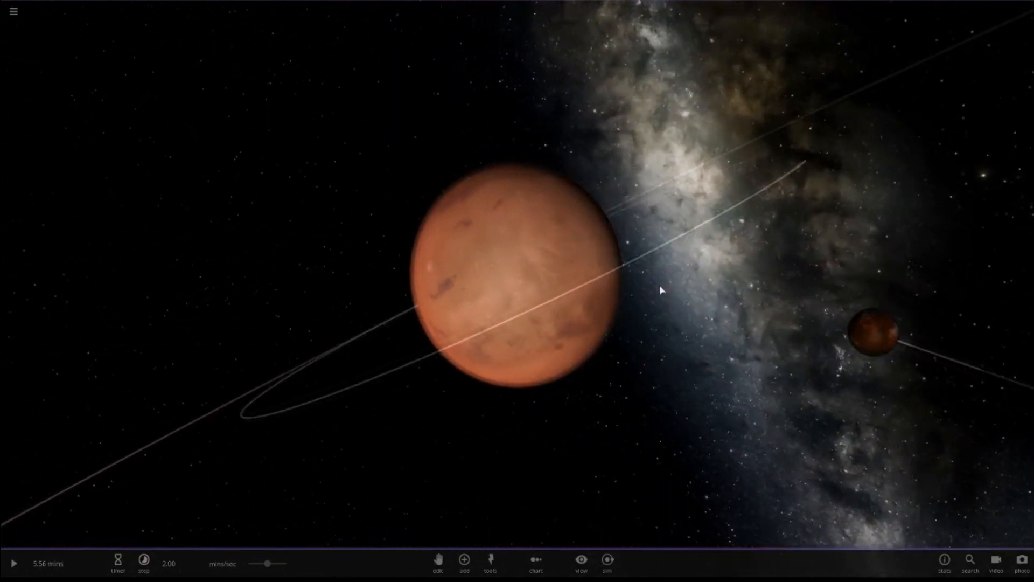
click(530, 289)
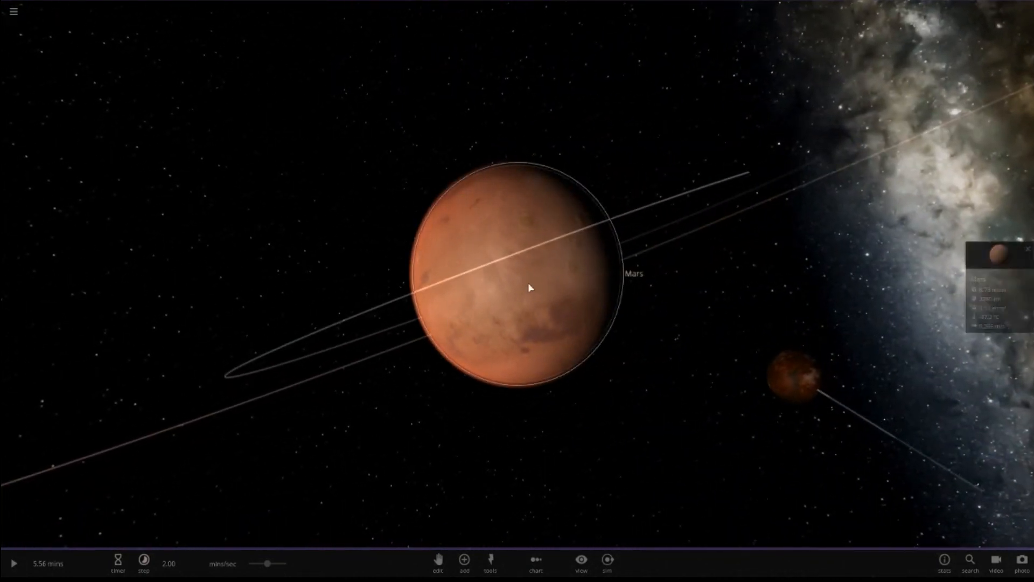
click(532, 294)
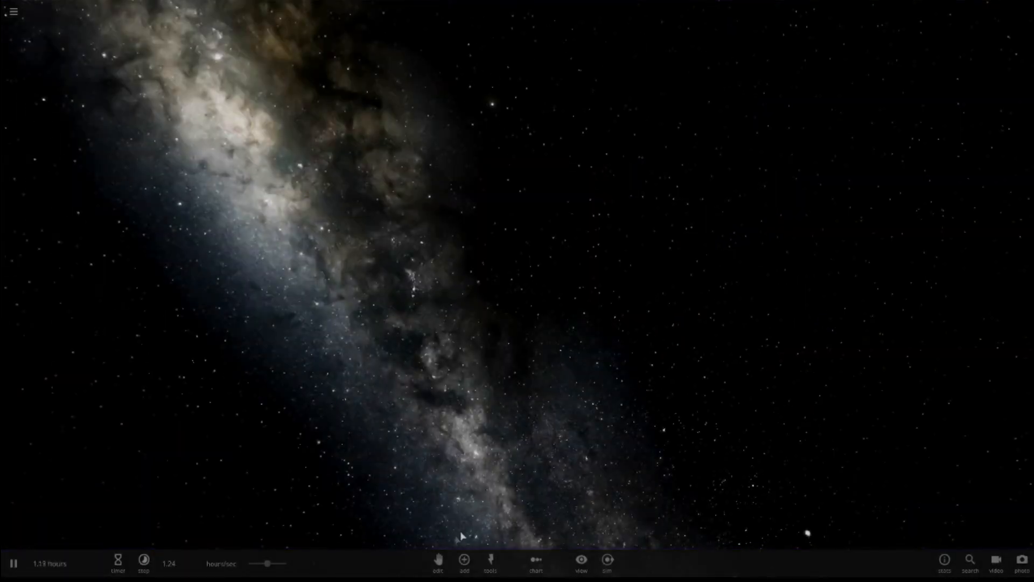
Add Mercury, slow time to sec/sec and rename Mercury to 'Me' in its properties
click(464, 572)
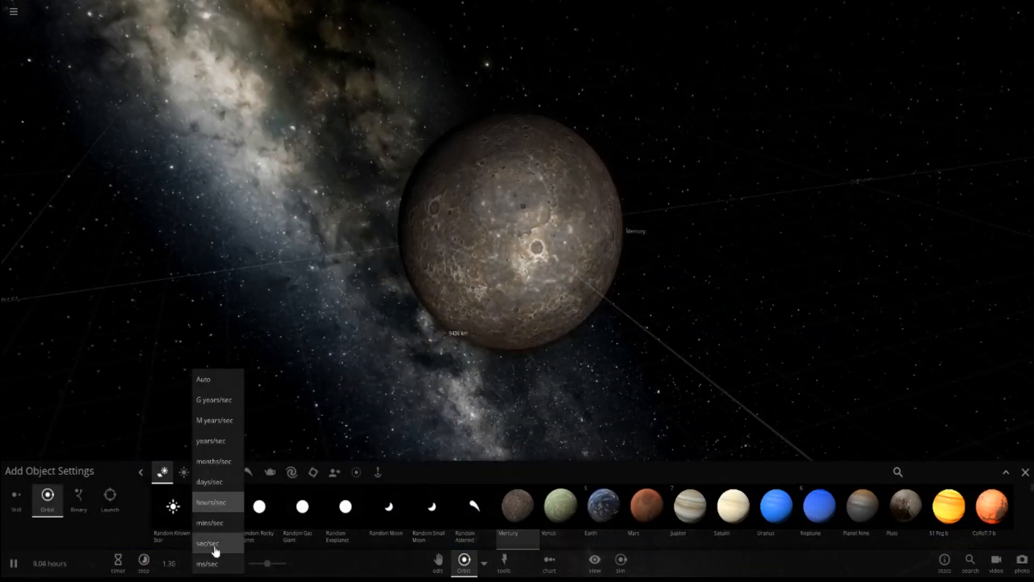
click(211, 543)
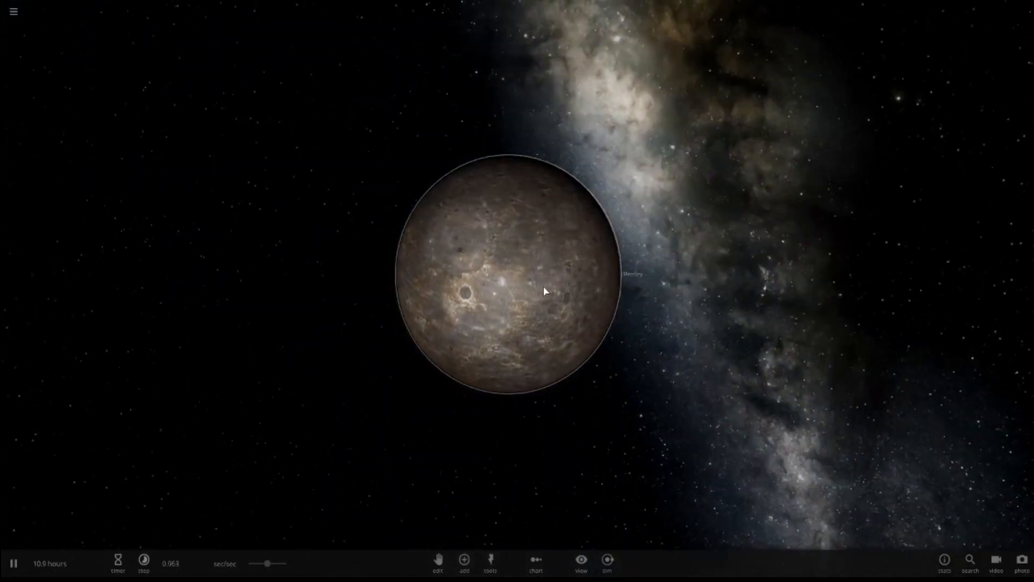
click(546, 293)
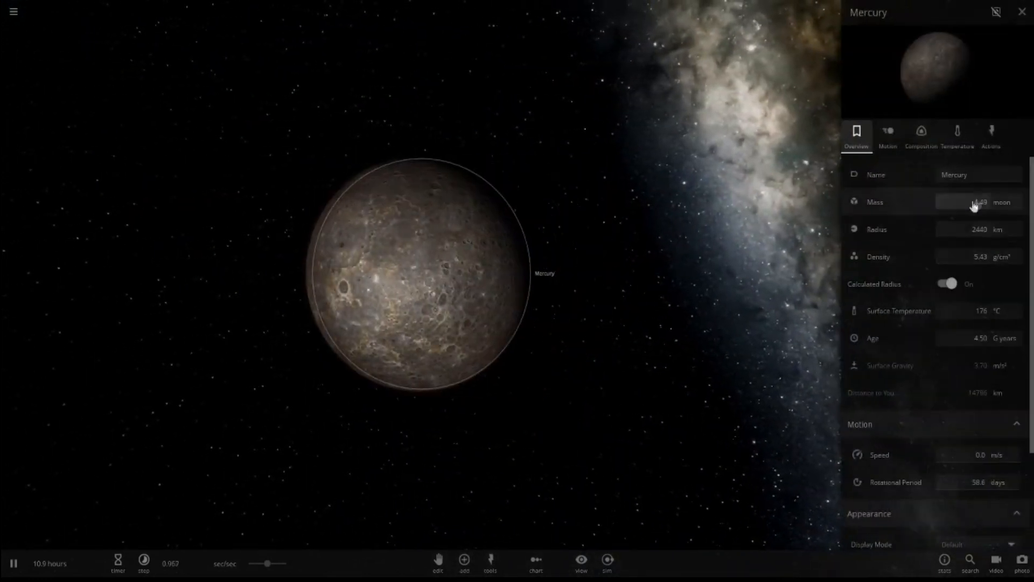
text(Me)
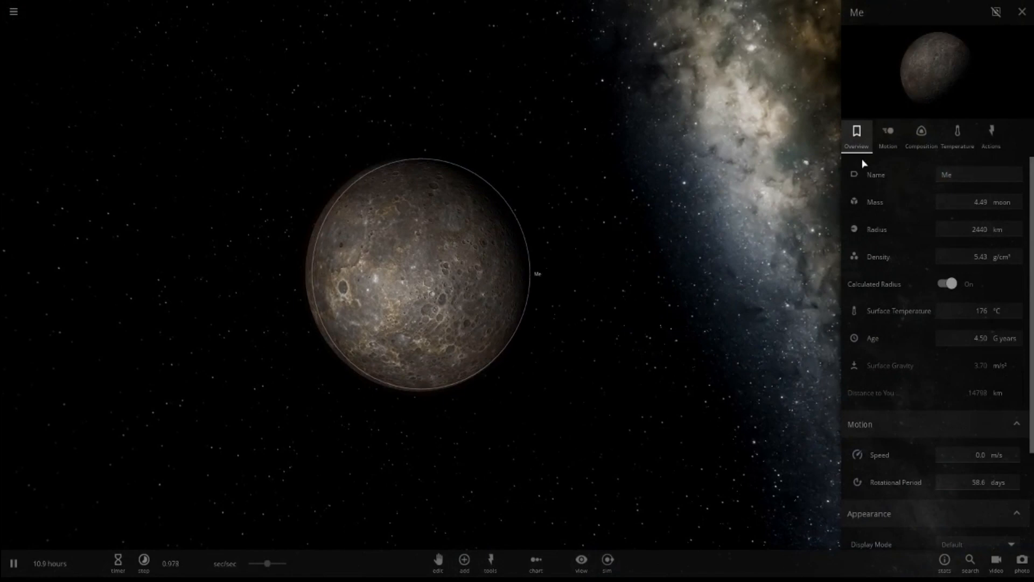
click(1019, 11)
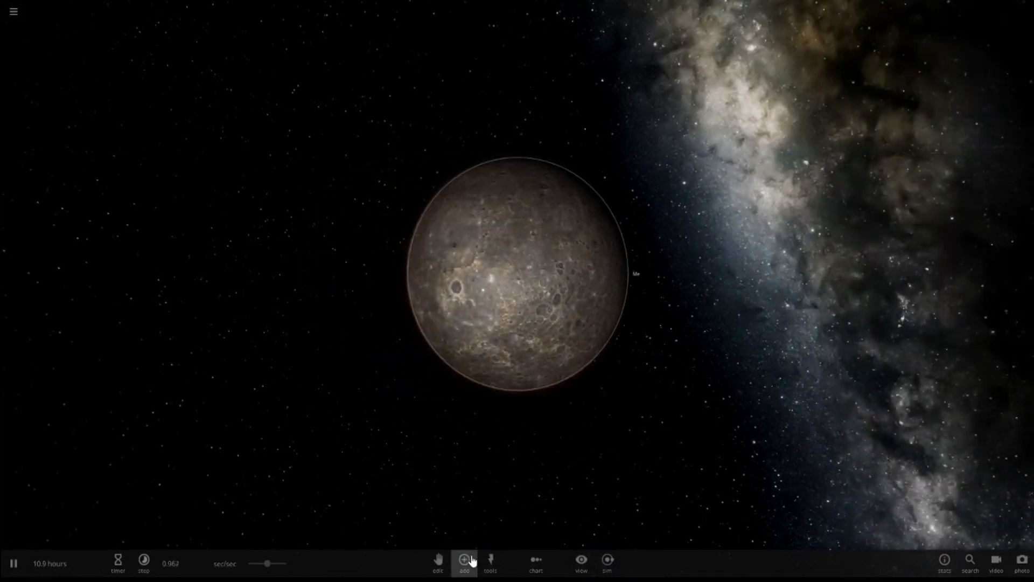
Launch a random exoplanet from the Planets category and bring up Kepler-601 b's properties
click(463, 573)
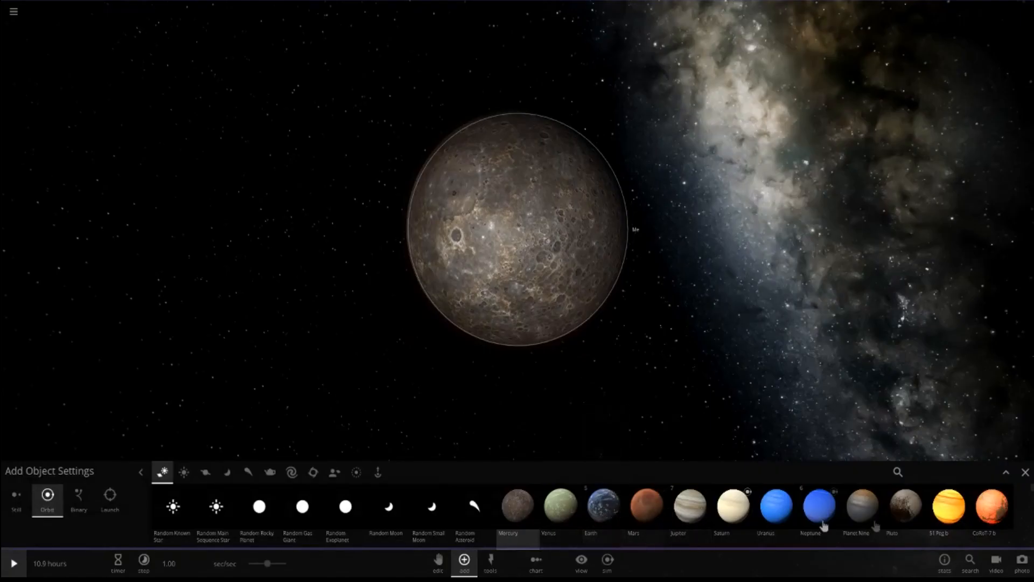
mouse_move(909, 516)
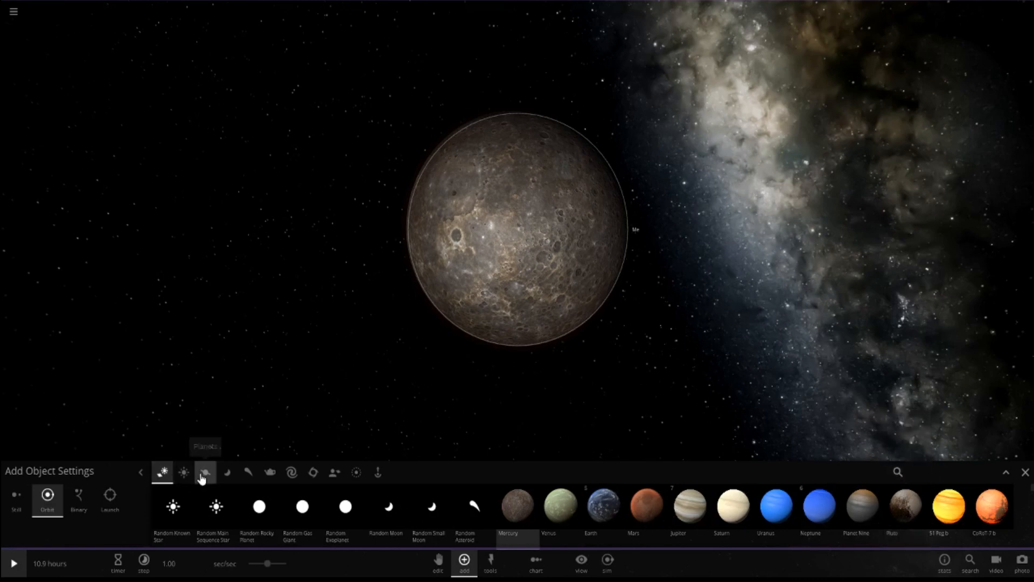
click(205, 473)
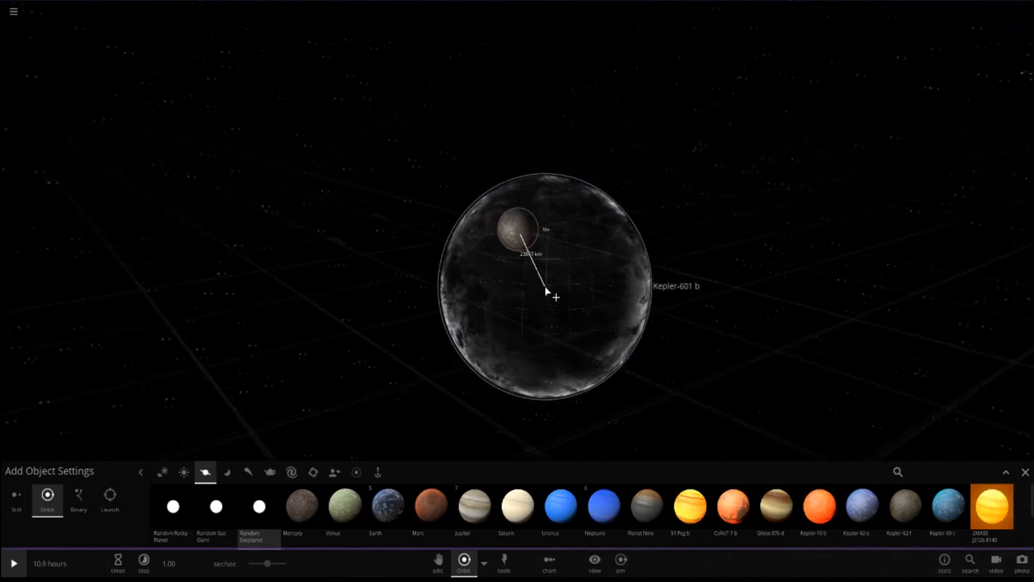
click(109, 499)
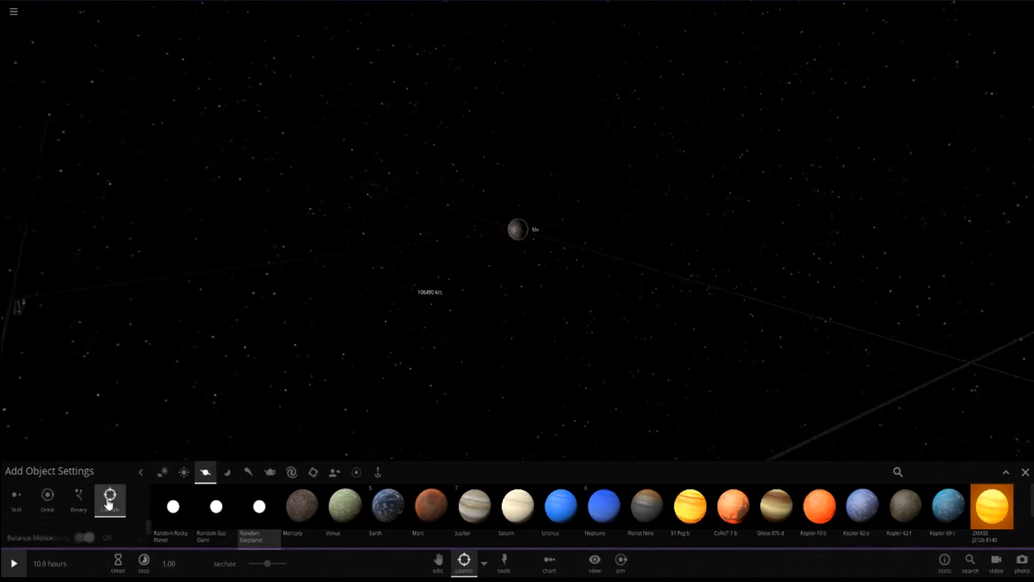
click(110, 497)
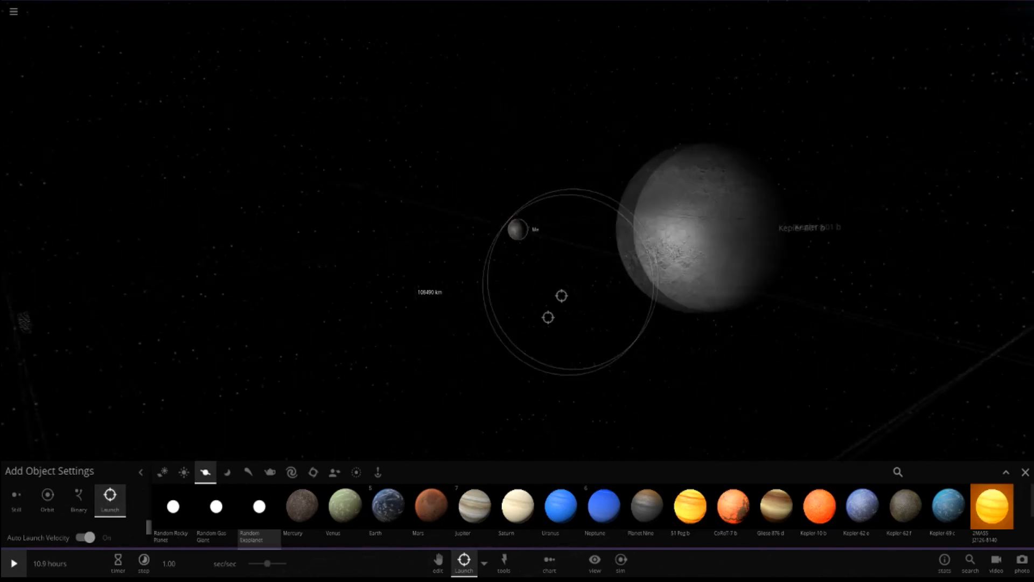
click(1022, 486)
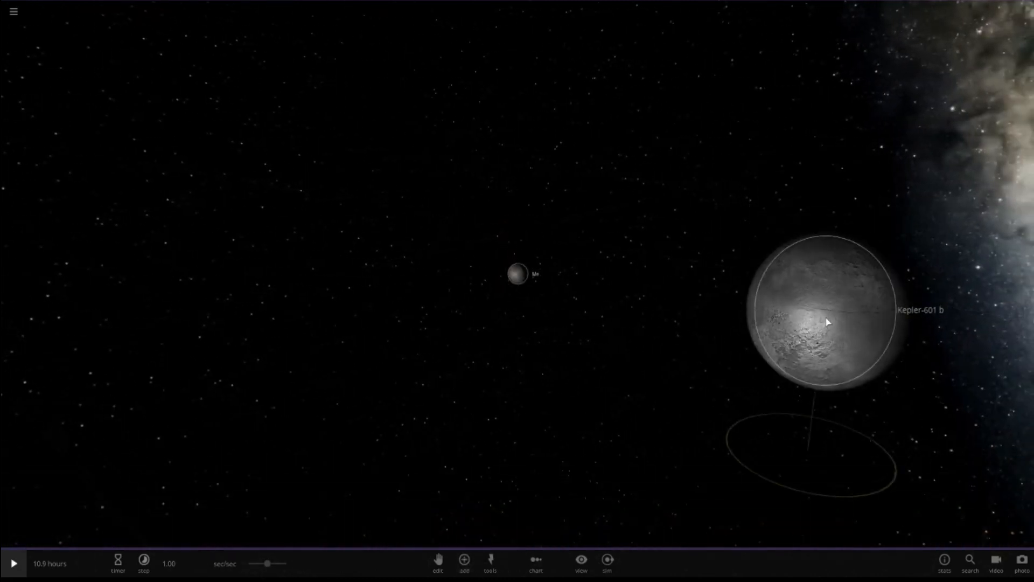
click(829, 325)
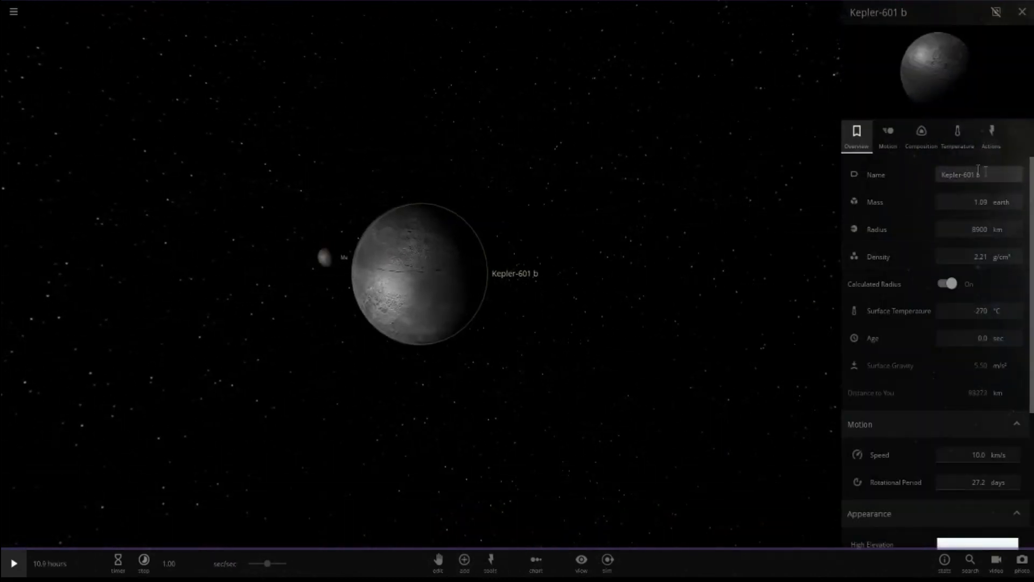
Rename Kepler-601 b to 'My D' before moving to the Earth simulation
text(My D)
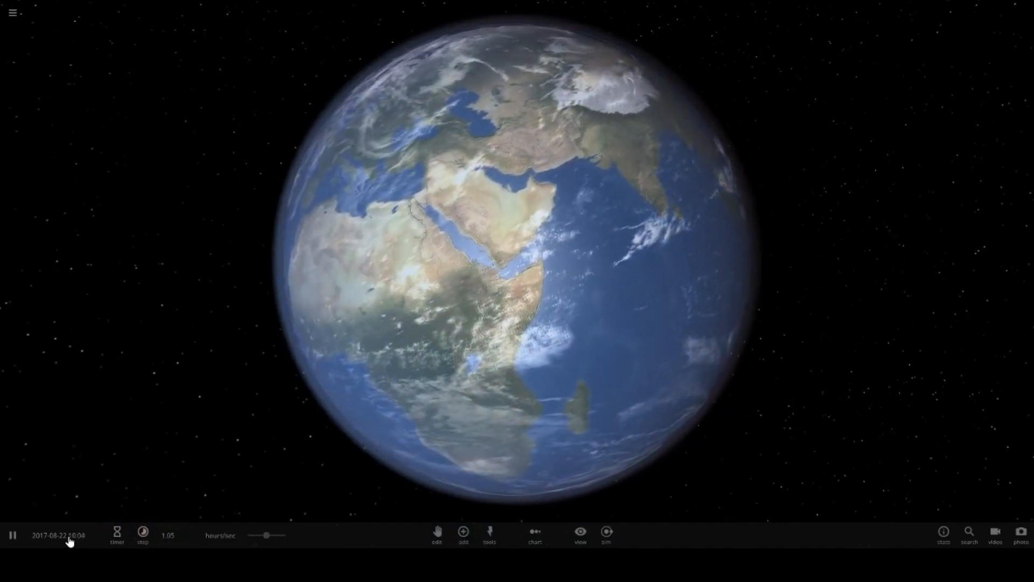
Set time to sec/sec and pick Phobos from the Moons category to hurl at Earth
click(220, 534)
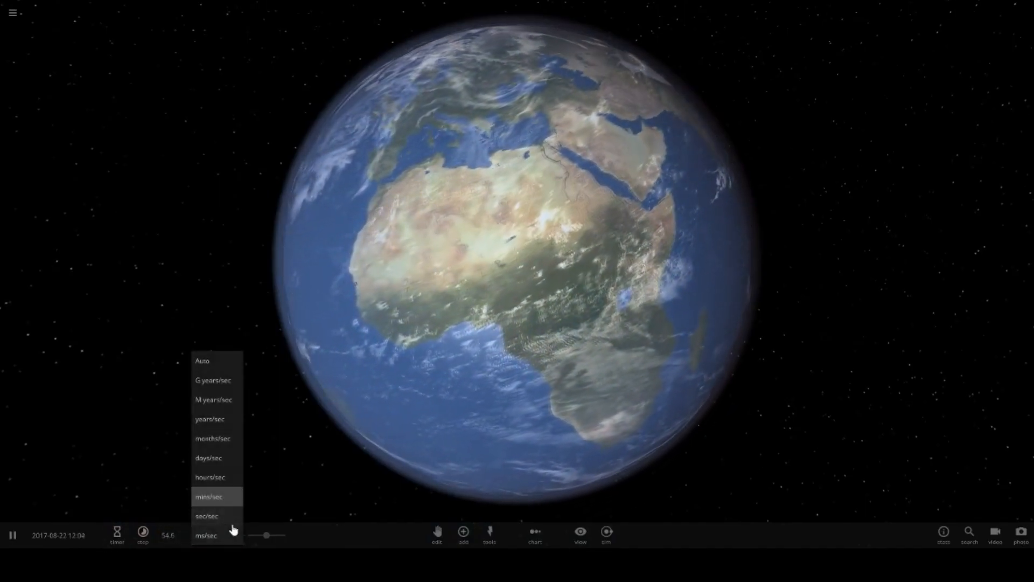
click(207, 516)
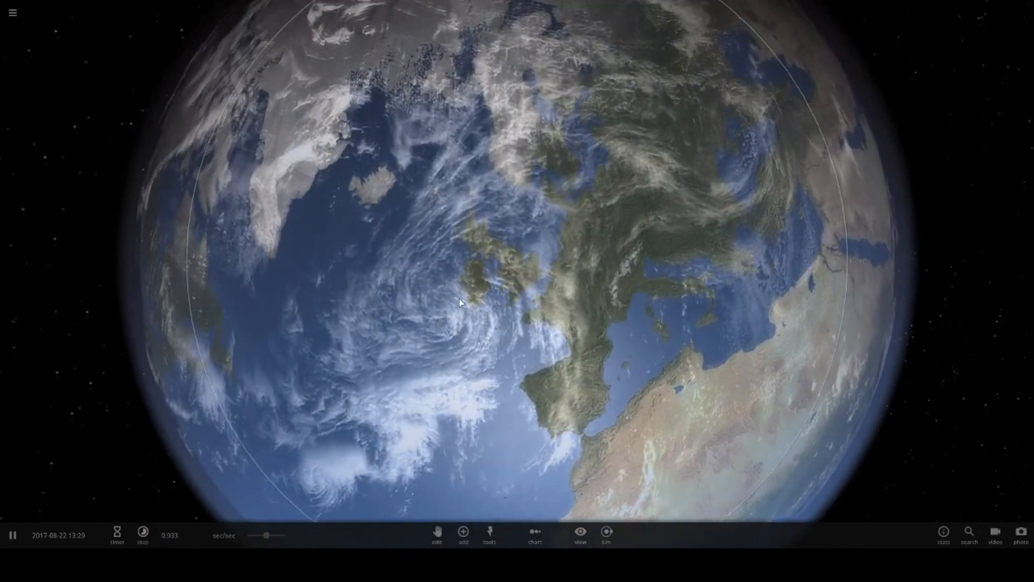
click(461, 534)
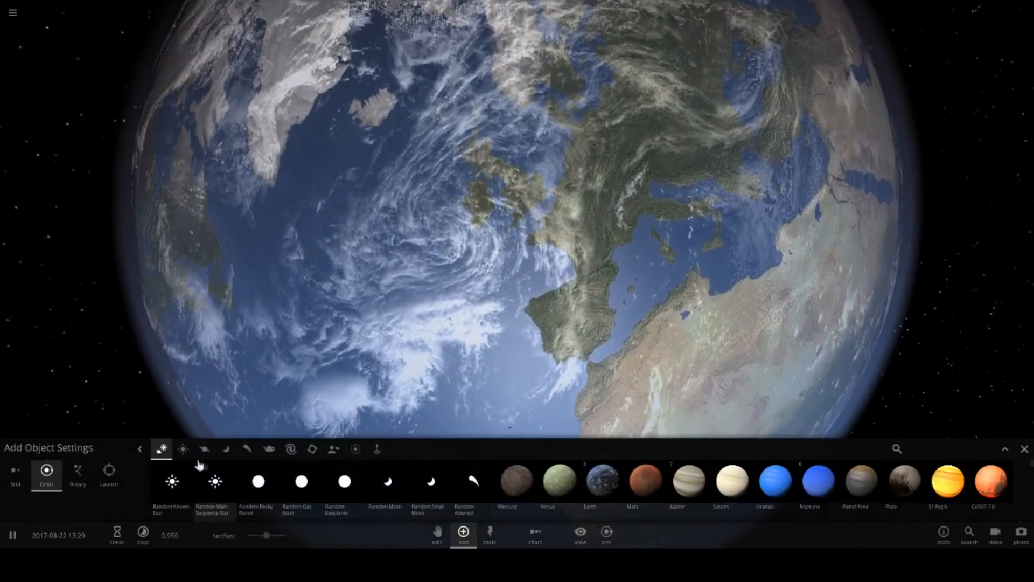
click(227, 450)
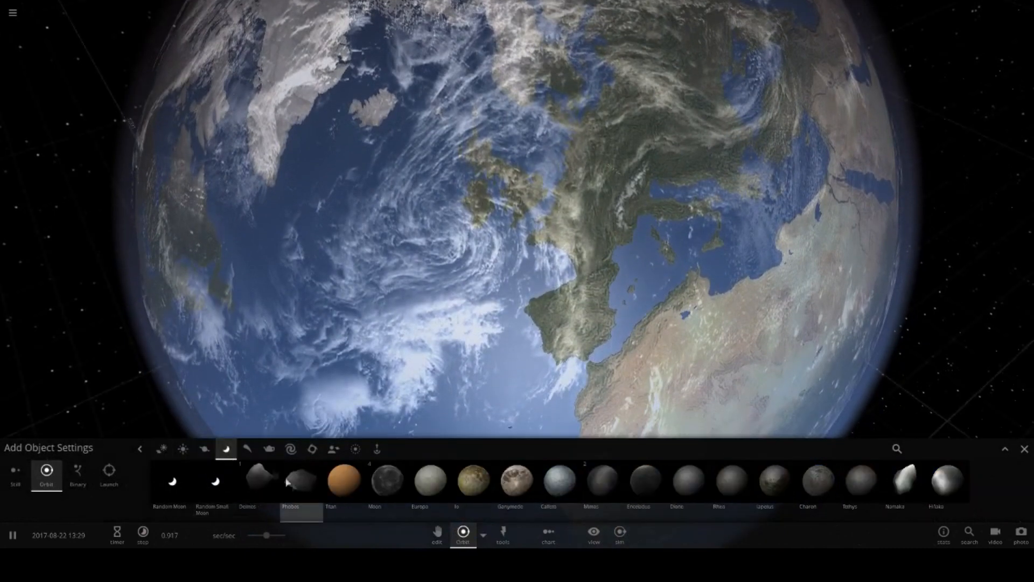
click(108, 474)
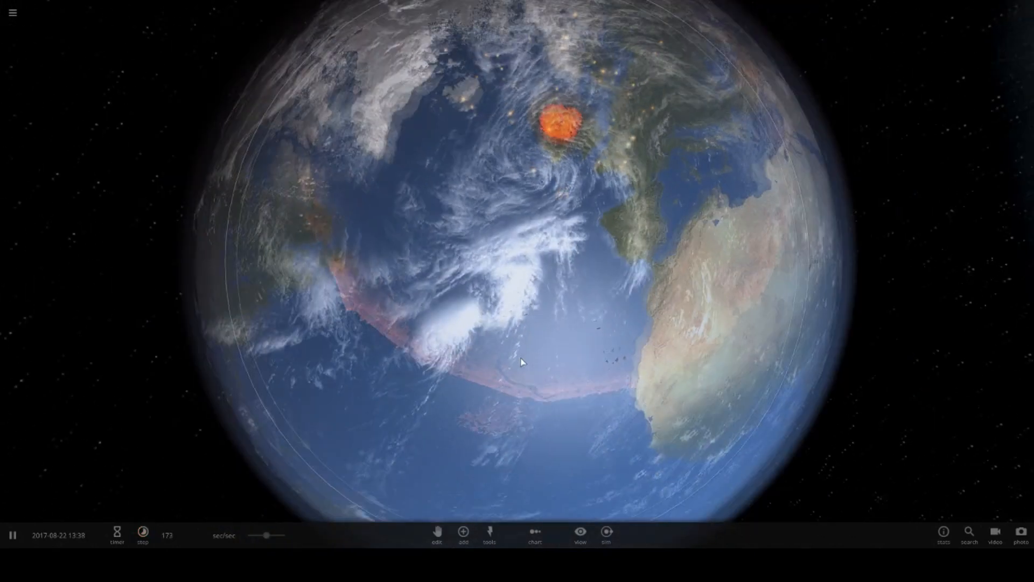
Send another impactor into Earth, then start loading a new simulation from the menu
click(463, 532)
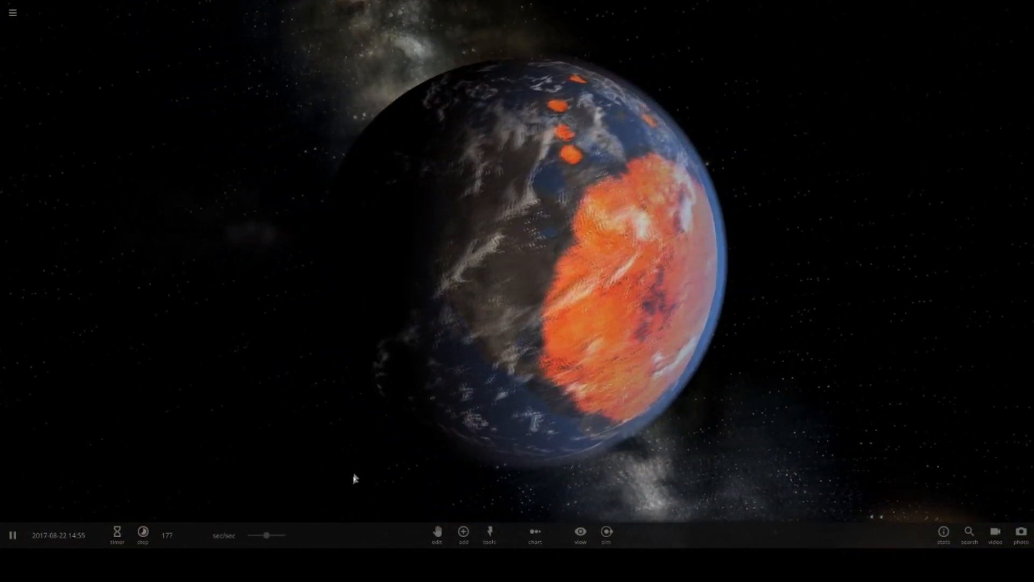
click(13, 13)
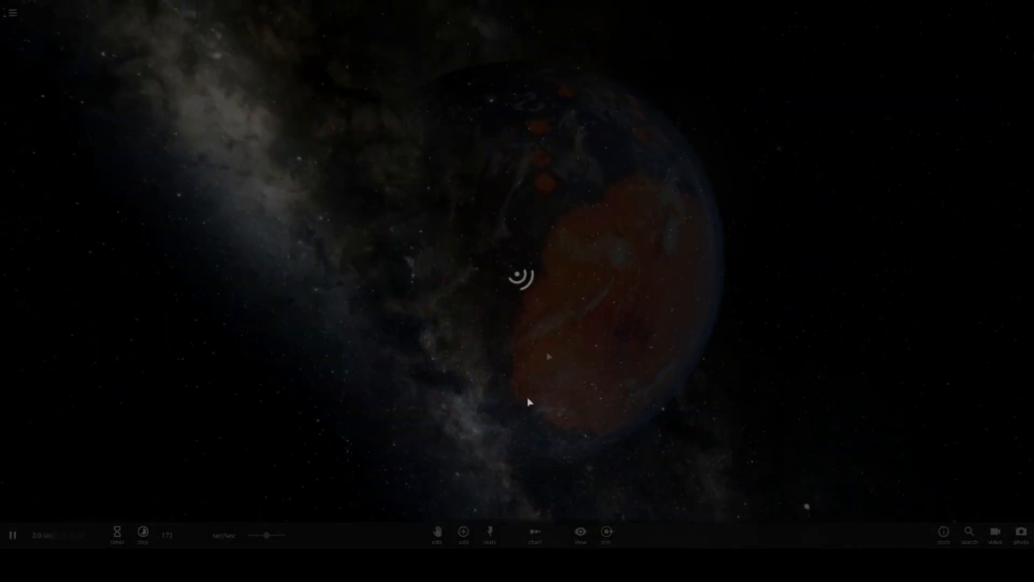
Browse the Add panel in the new empty simulation over the Milky Way backdrop
click(463, 532)
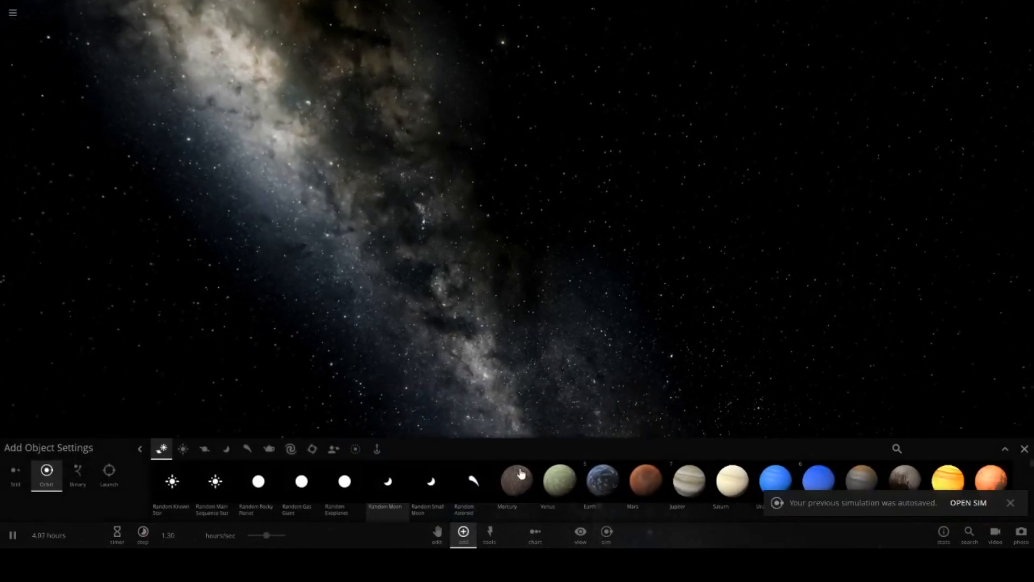
click(182, 448)
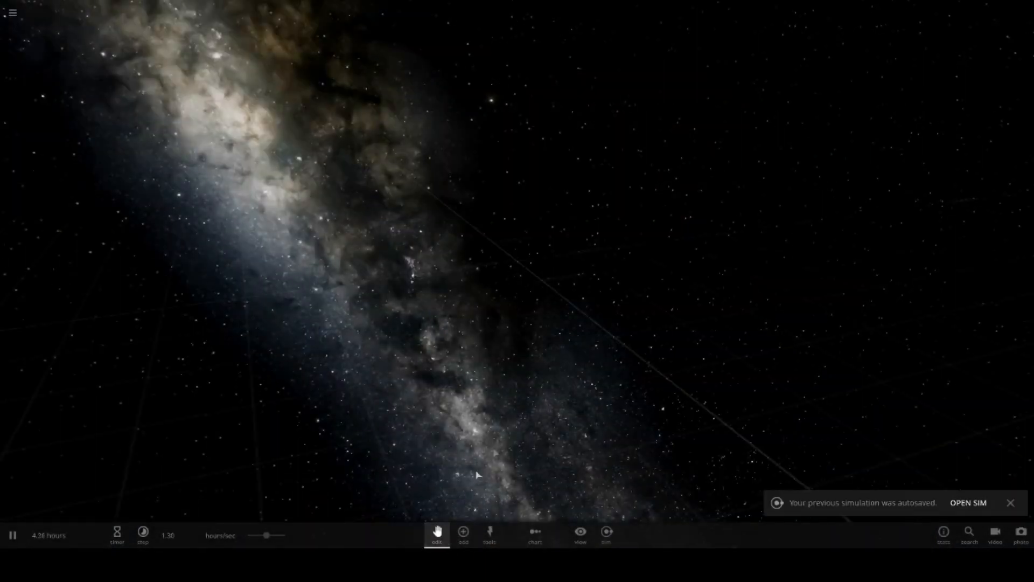
Choose the Sun from the Stars category to place at the grid centre
click(461, 535)
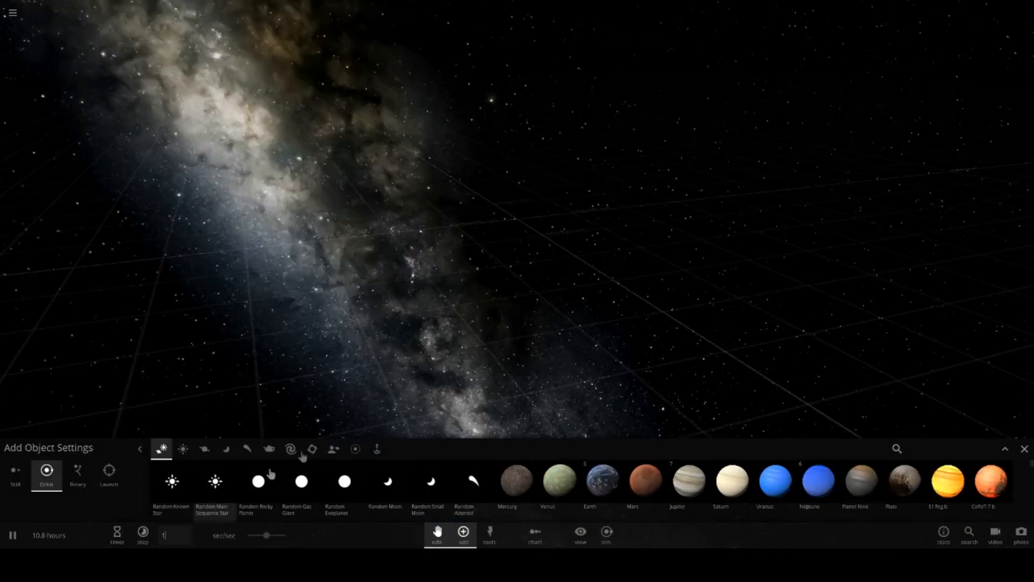
click(182, 450)
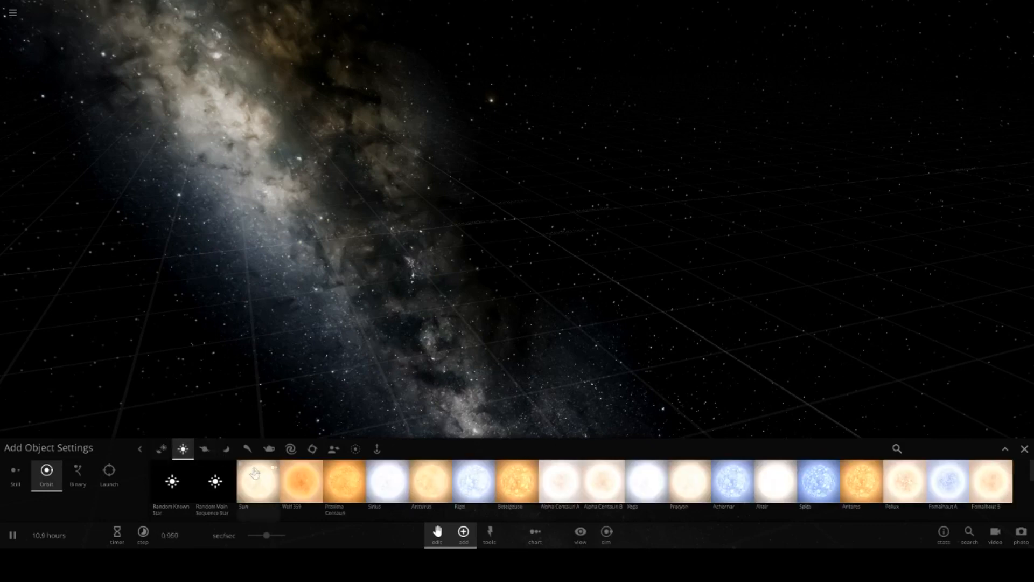
click(258, 486)
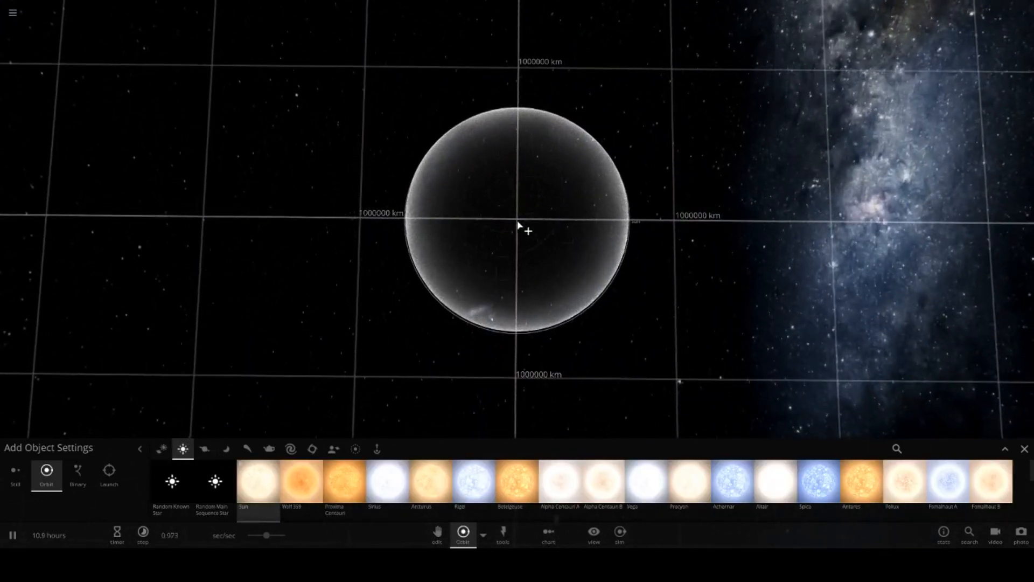